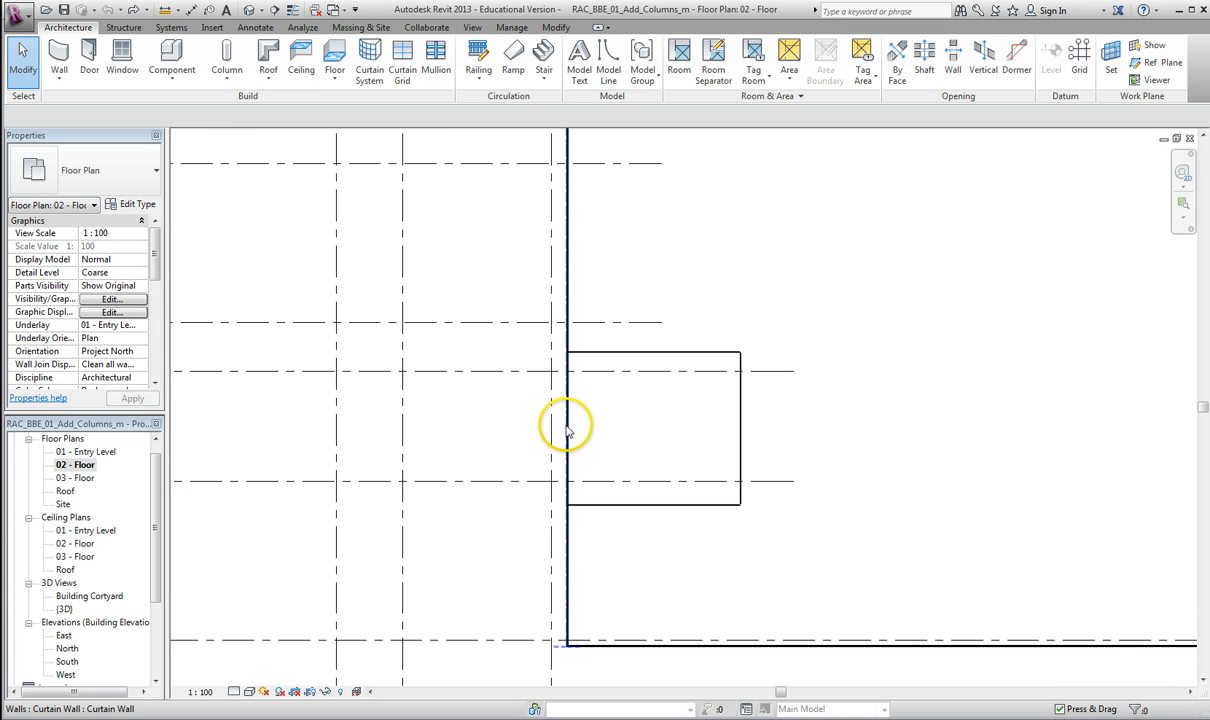
mouse_move(568, 430)
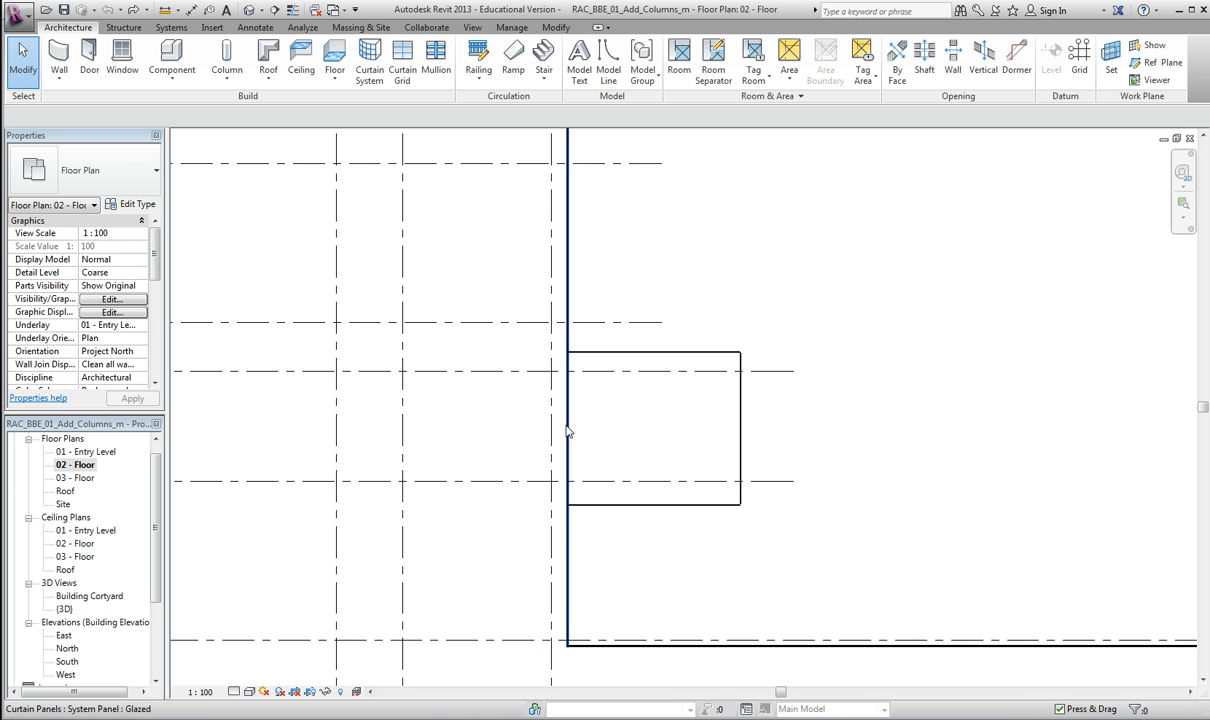
mouse_move(568, 430)
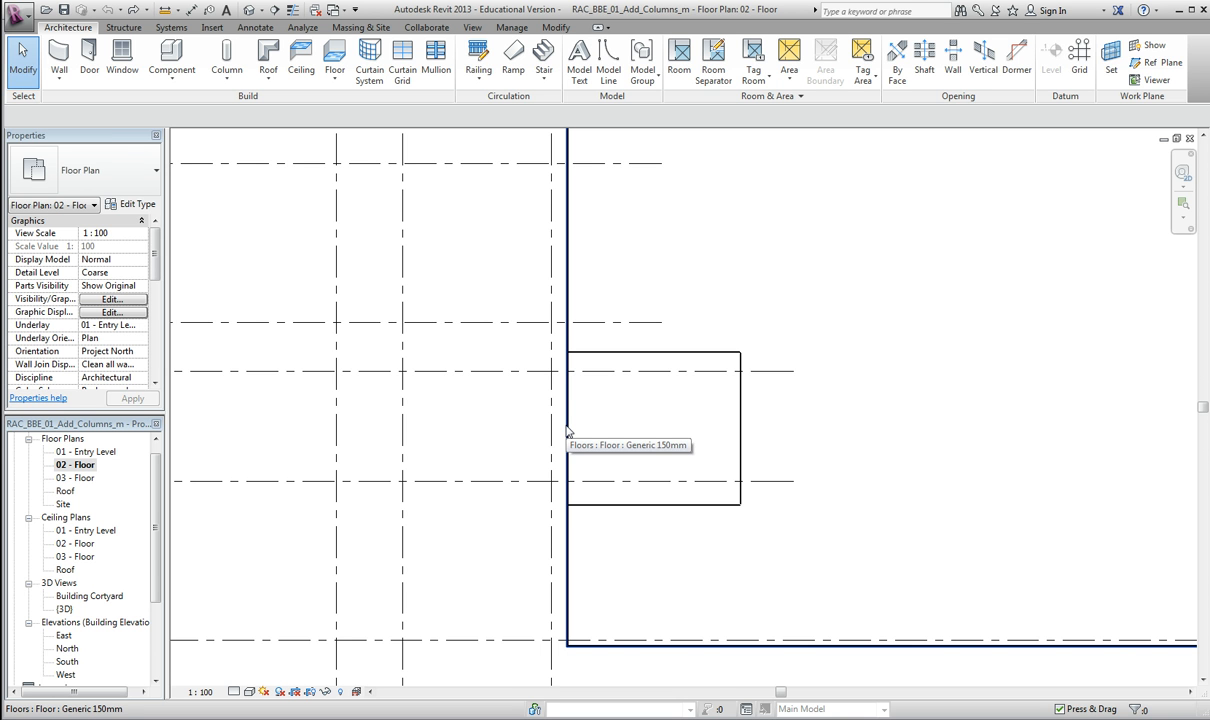
mouse_move(568, 432)
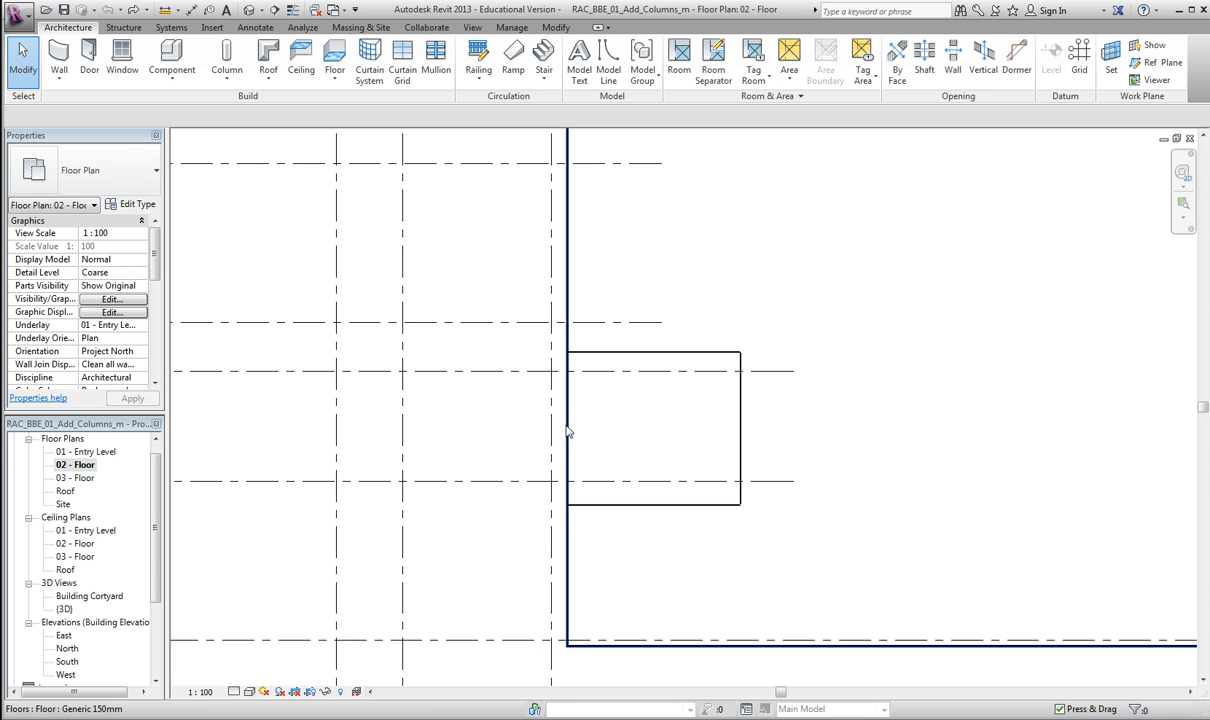
mouse_move(568, 432)
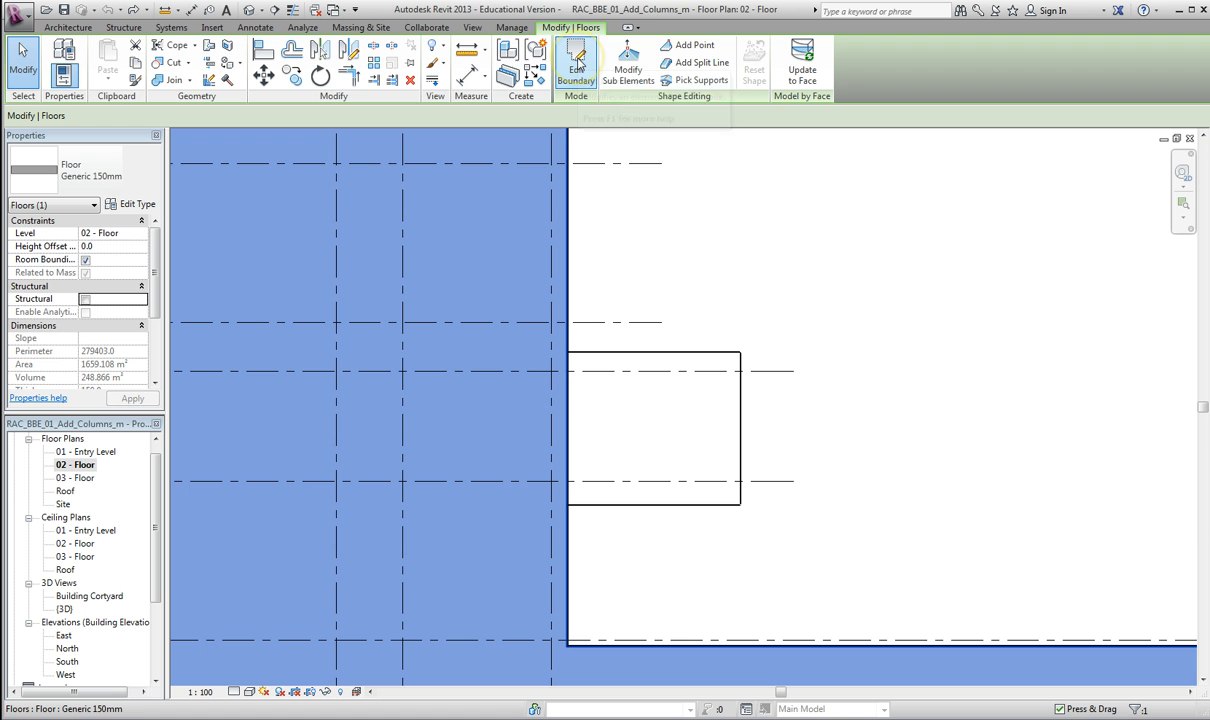
mouse_move(576, 58)
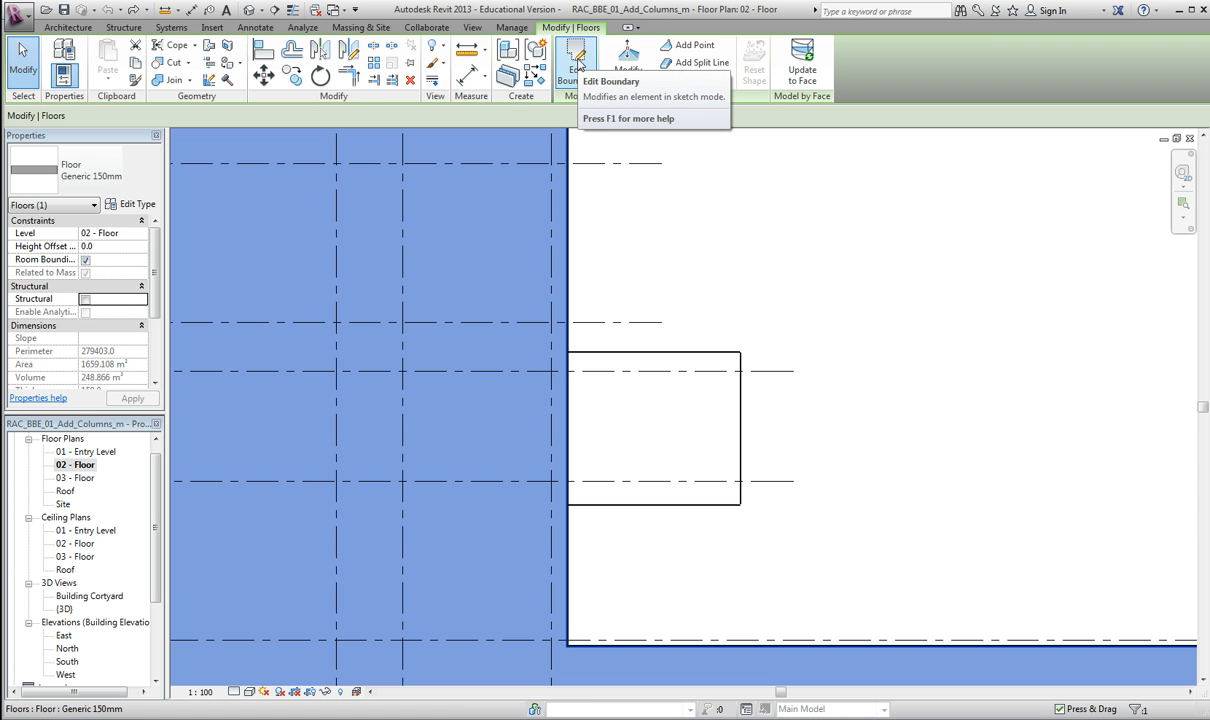
Step: Edit the level 02 floor's boundary and pick the Line draw tool
left_click(576, 68)
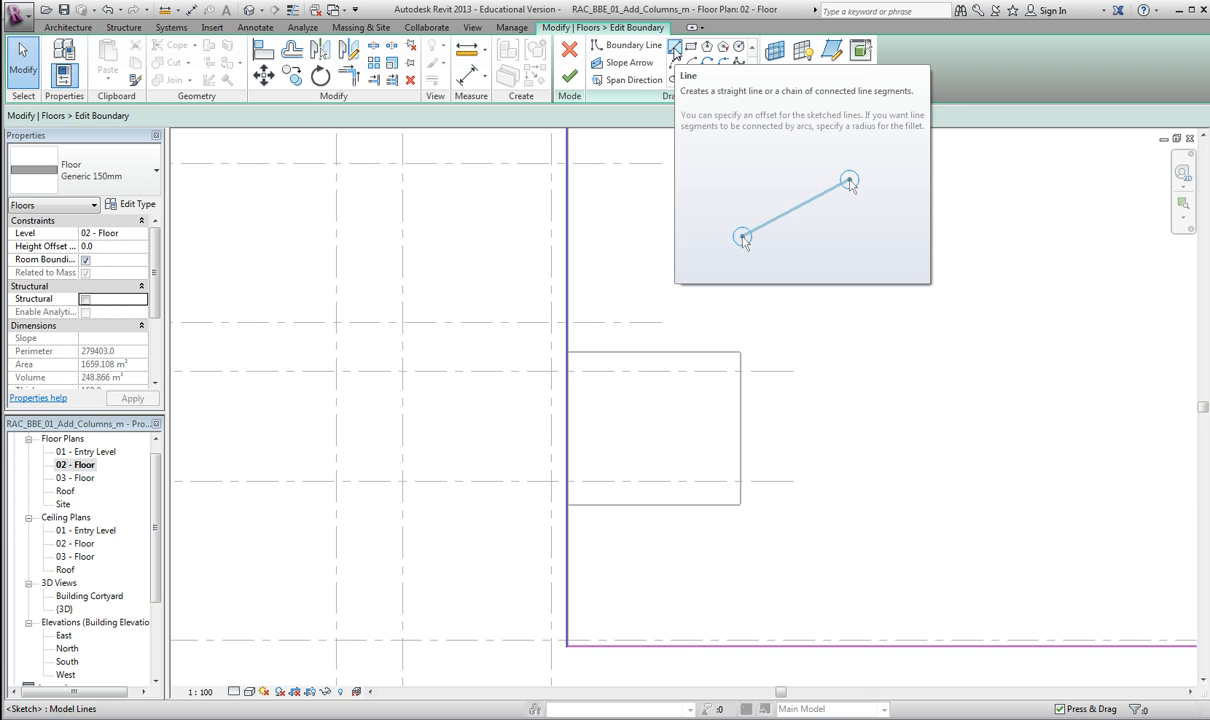
left_click(676, 50)
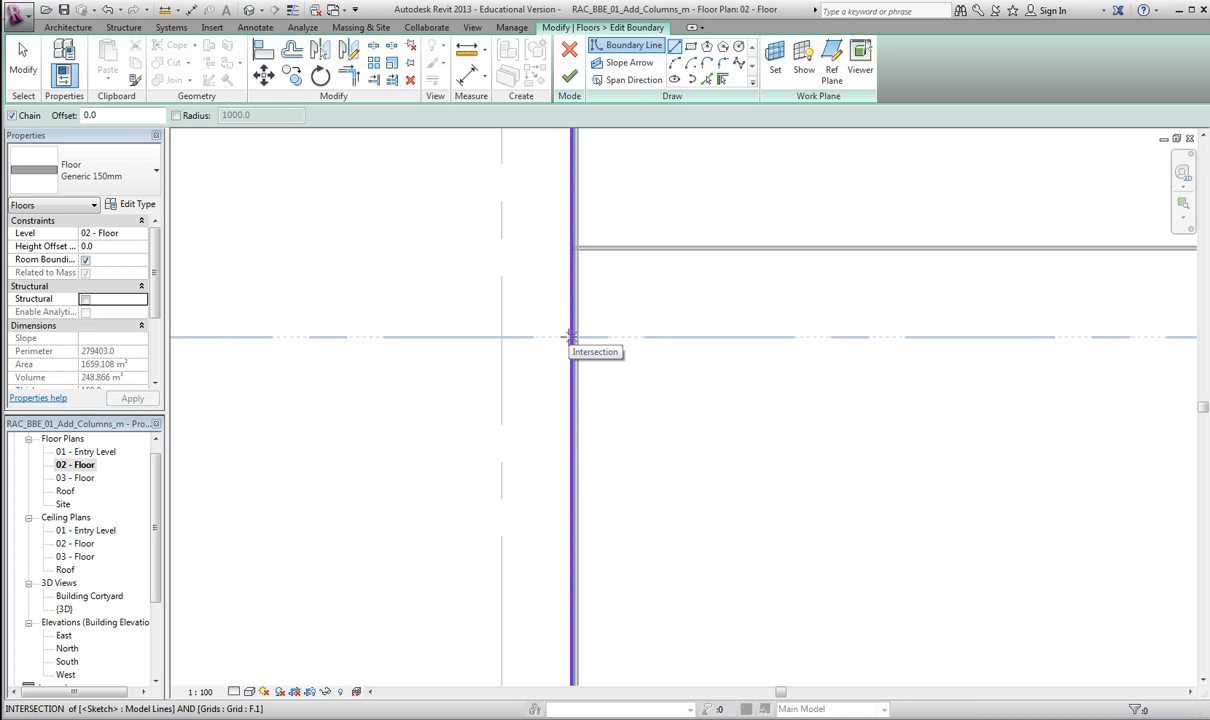
Step: Draw a short straight boundary segment out from the upper grid intersection
left_click_drag(576, 336, 810, 336)
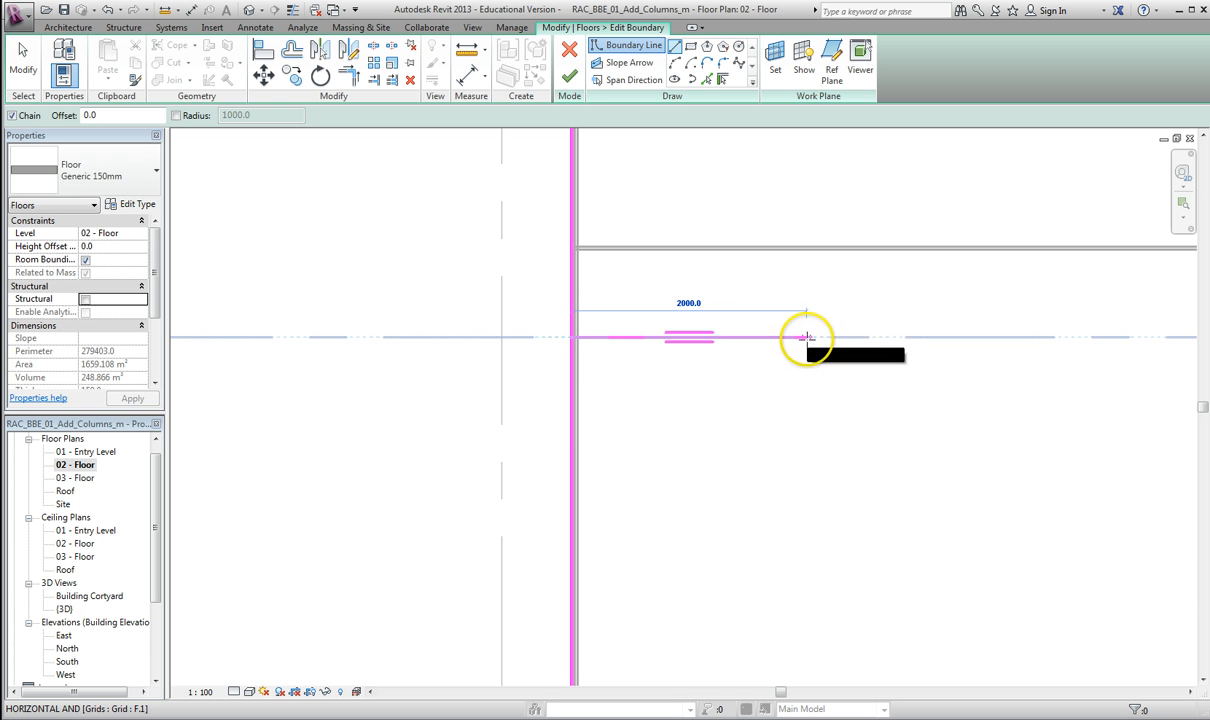
mouse_move(750, 338)
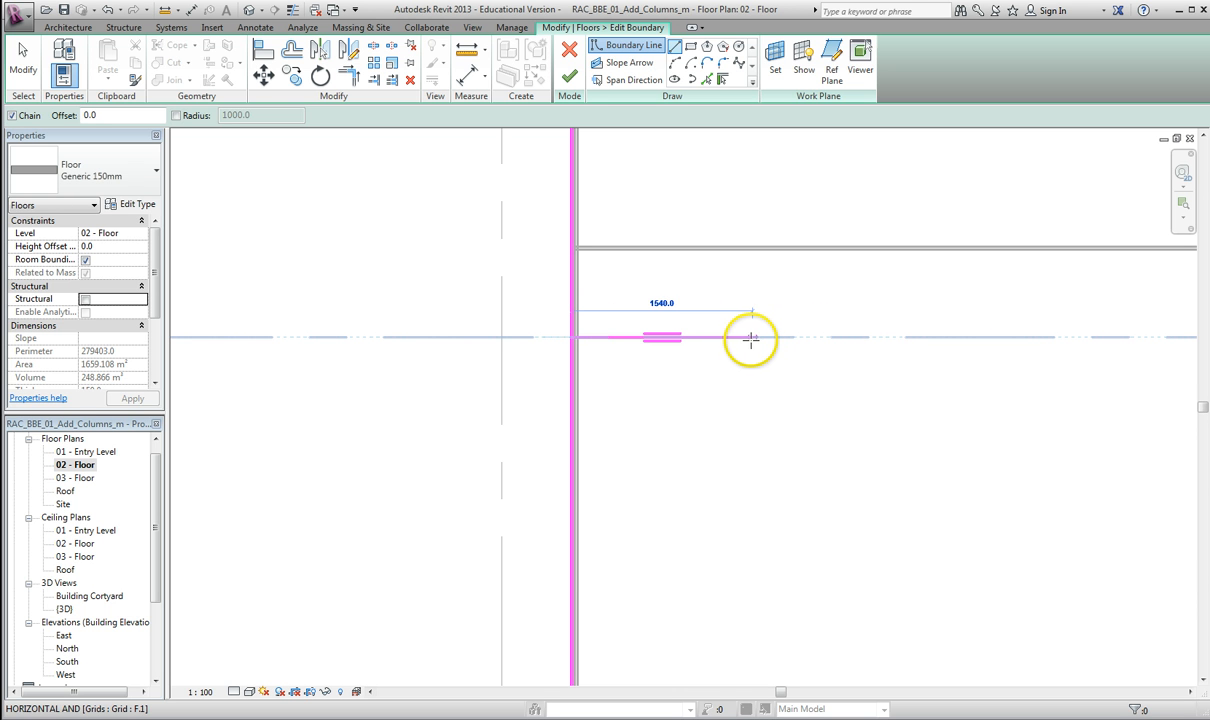
left_click_drag(750, 340, 724, 340)
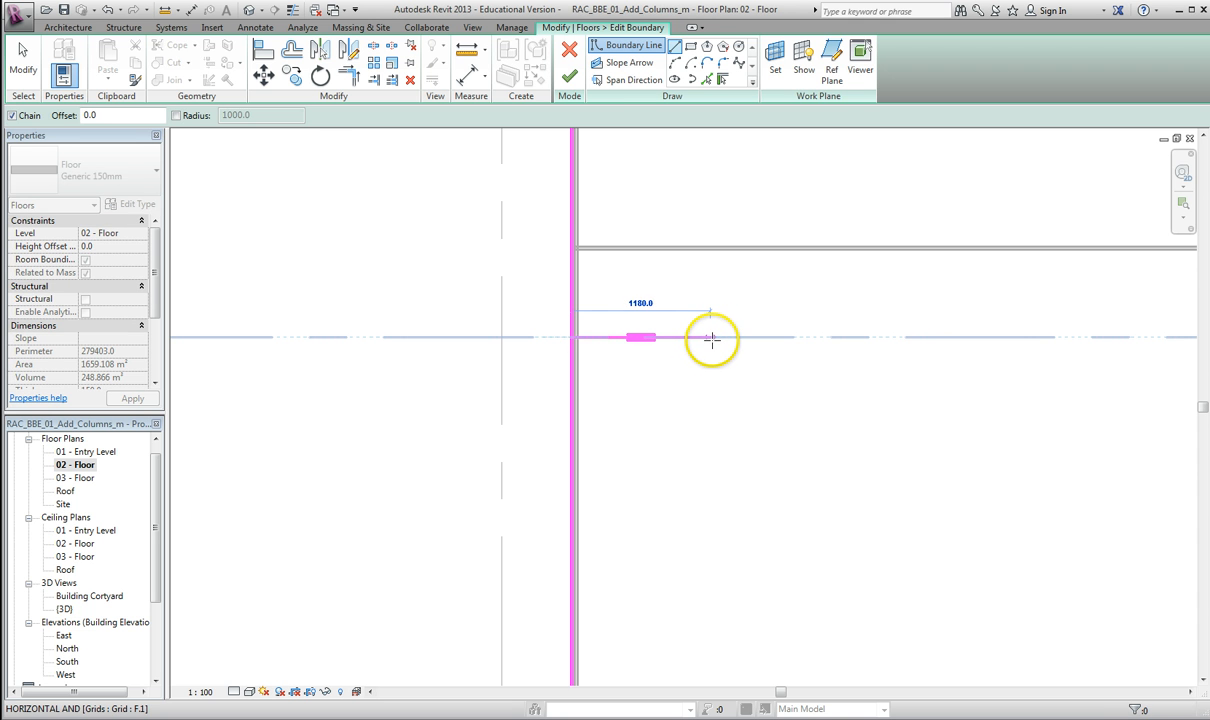
mouse_move(712, 336)
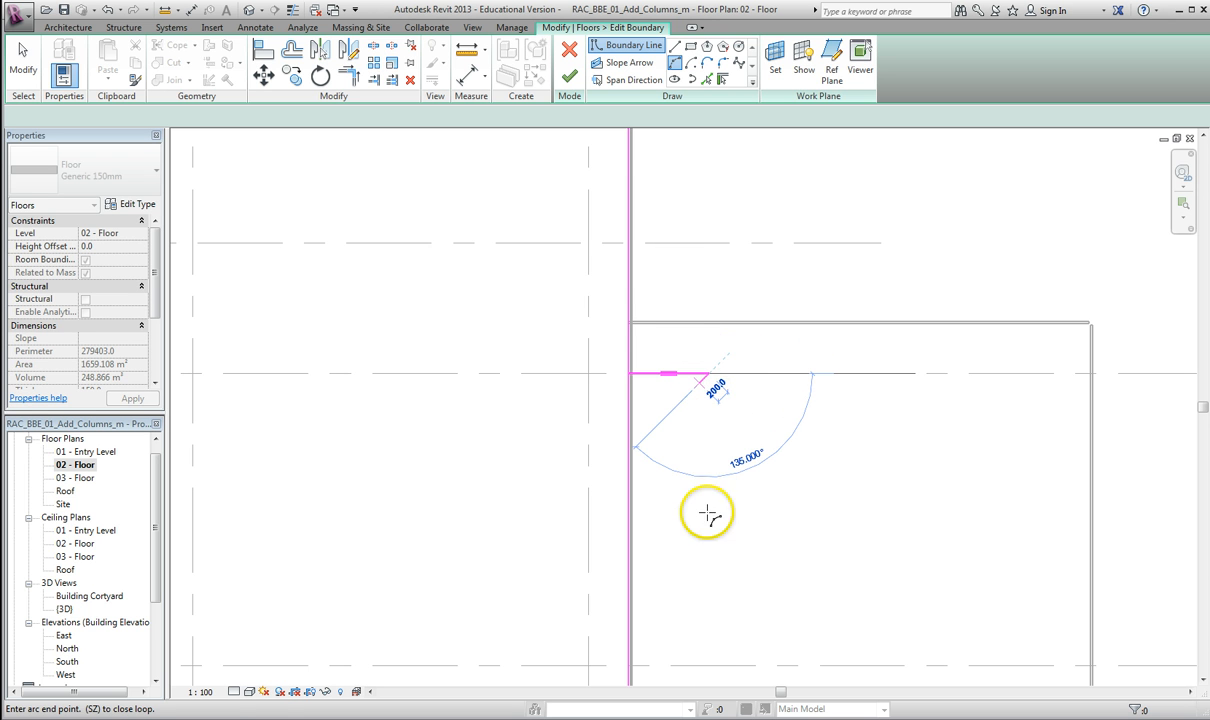
Step: Sketch a semicircular arc bulging outward, closing back at the bottom grid intersection
left_click(708, 664)
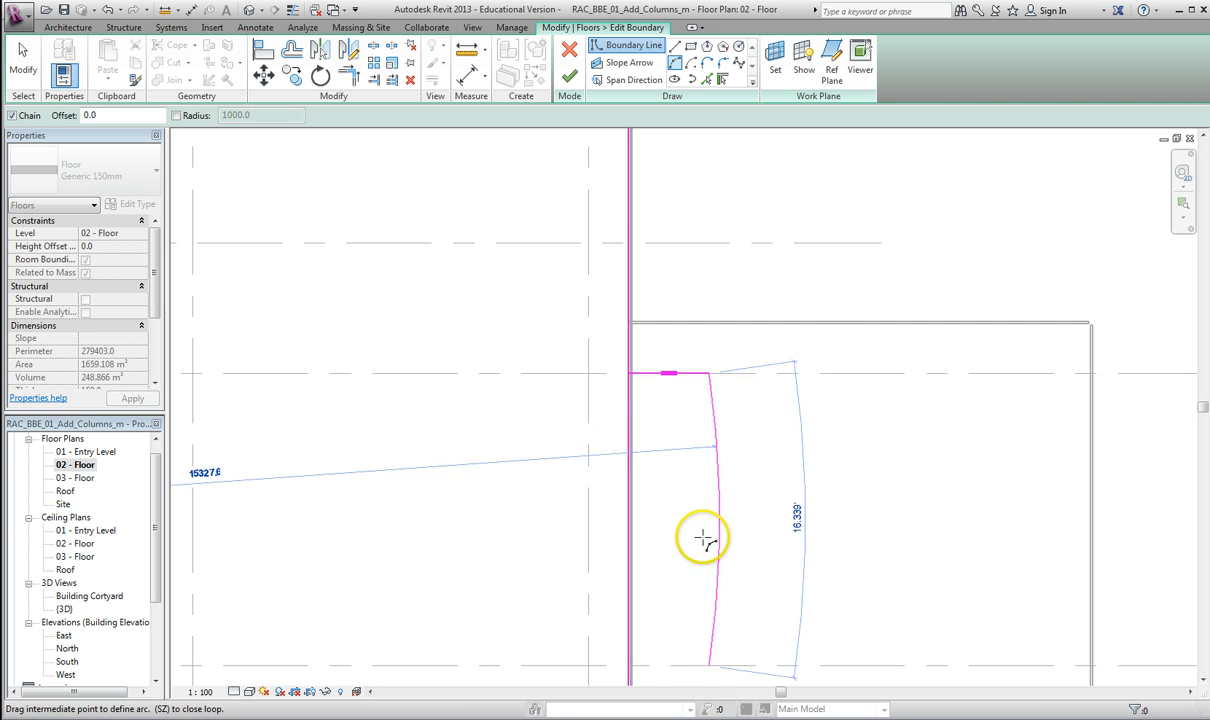
mouse_move(740, 536)
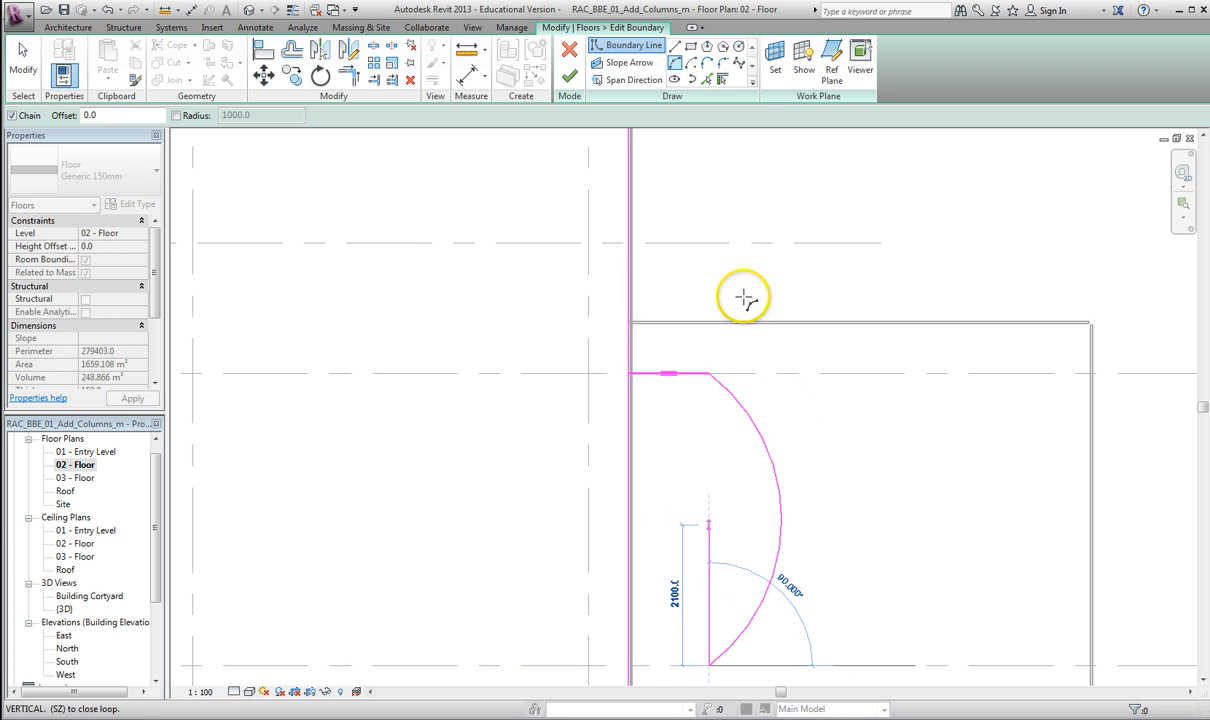
left_click(736, 278)
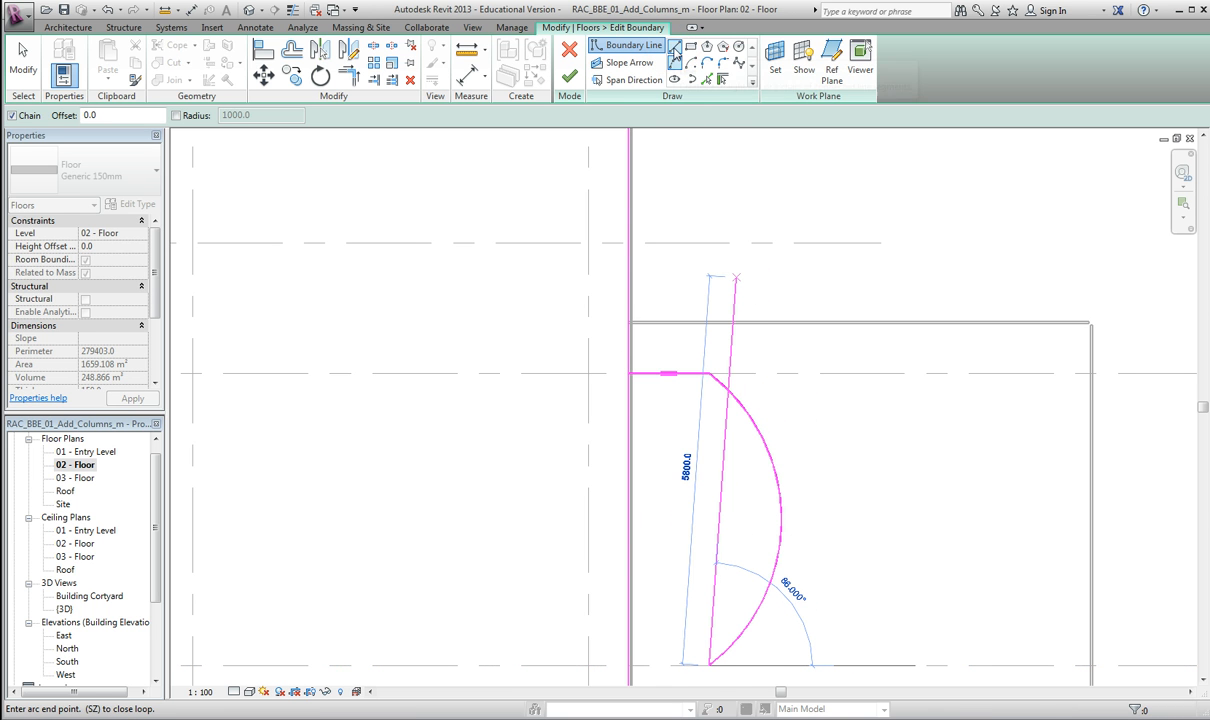
left_click(676, 52)
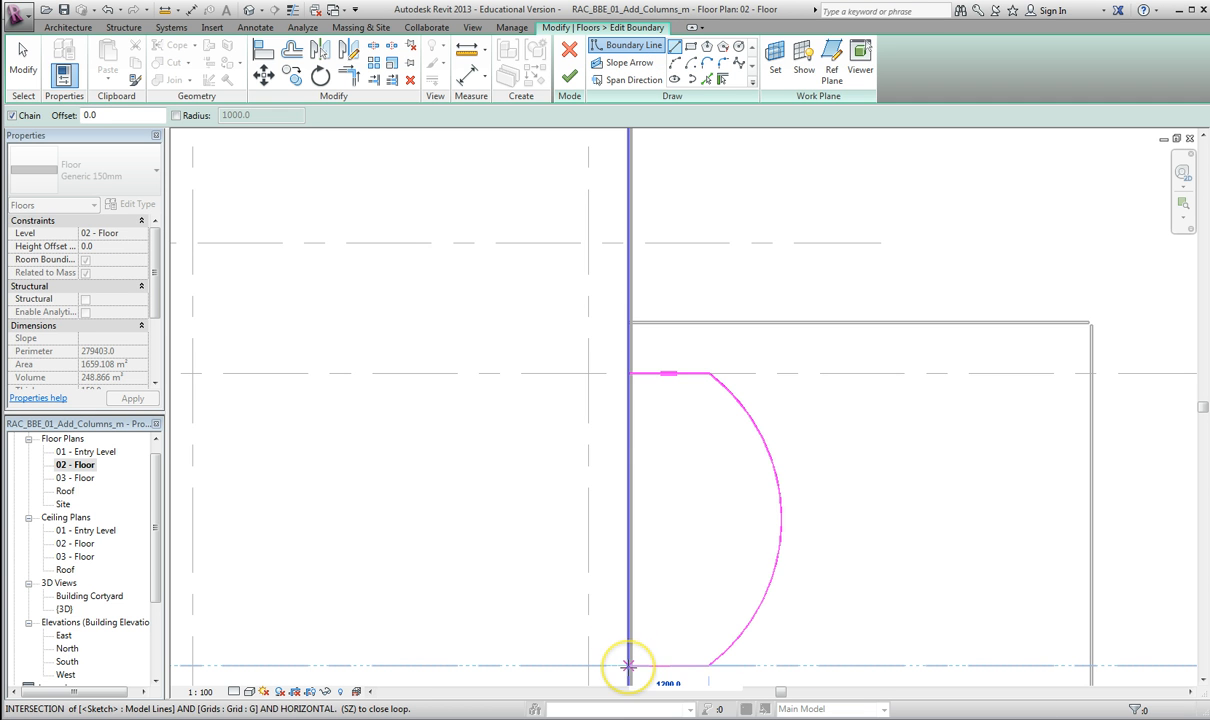
left_click(628, 664)
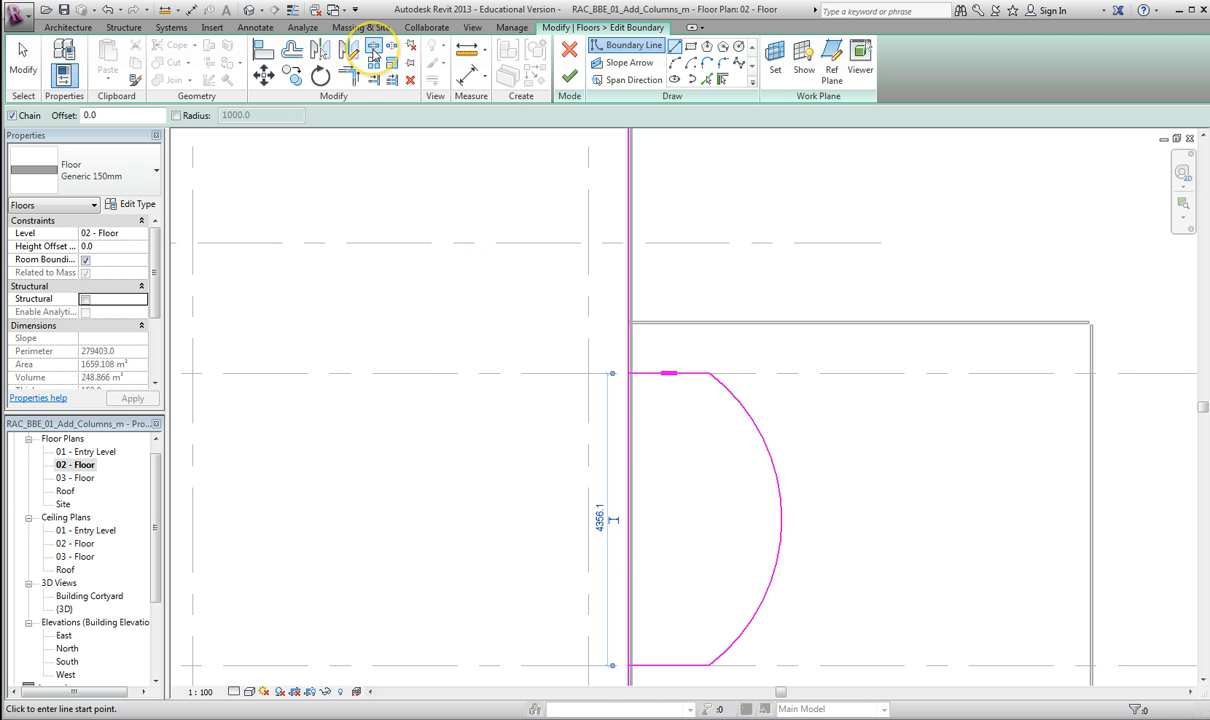
mouse_move(374, 48)
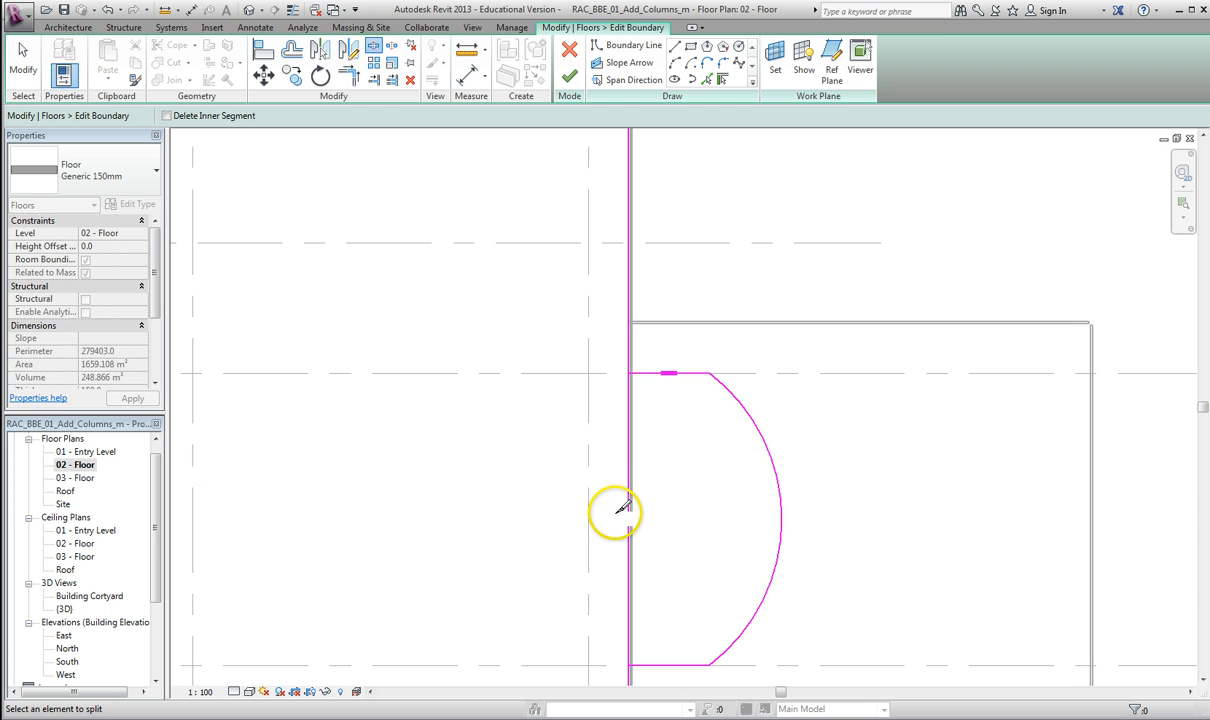
Step: Split the straight floor edge where the balcony arc meets it
left_click(628, 512)
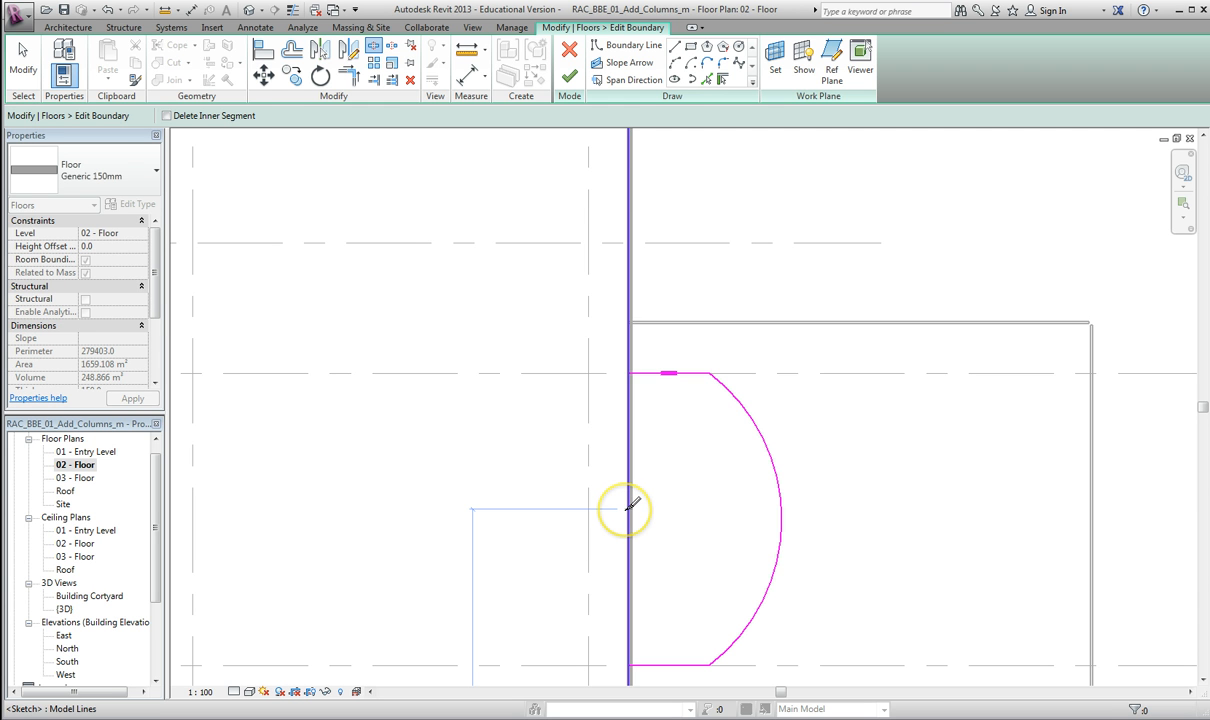
mouse_move(628, 504)
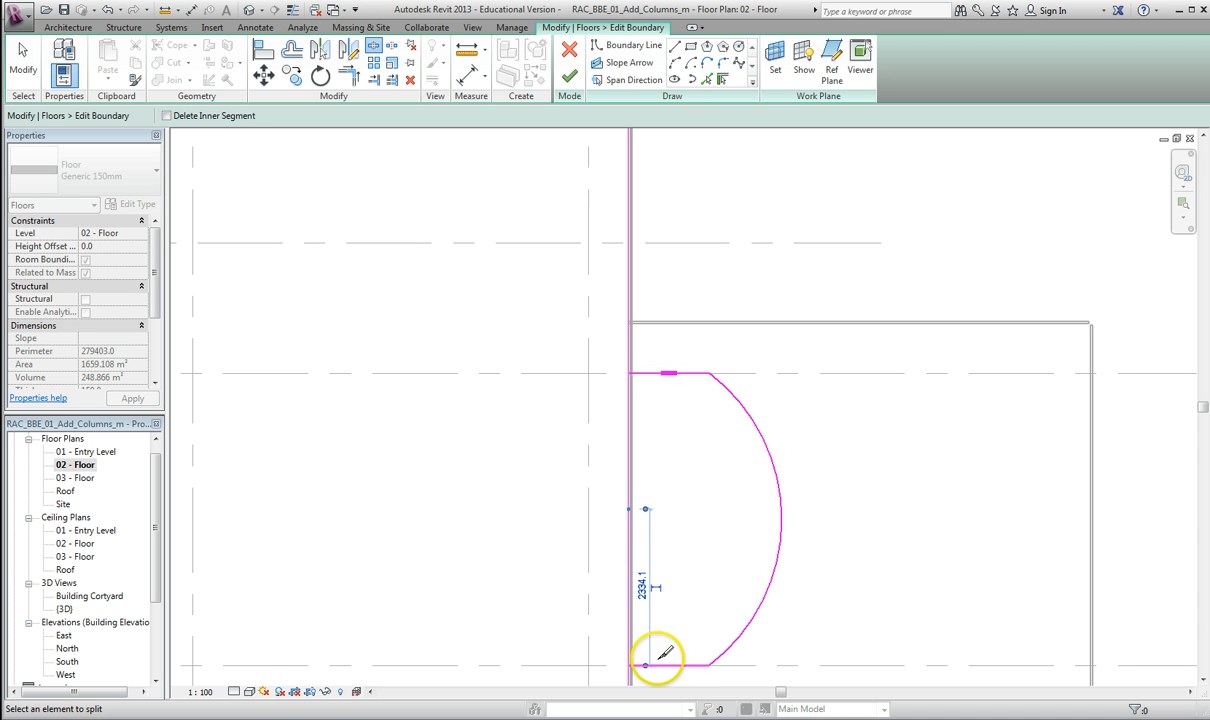
mouse_move(446, 268)
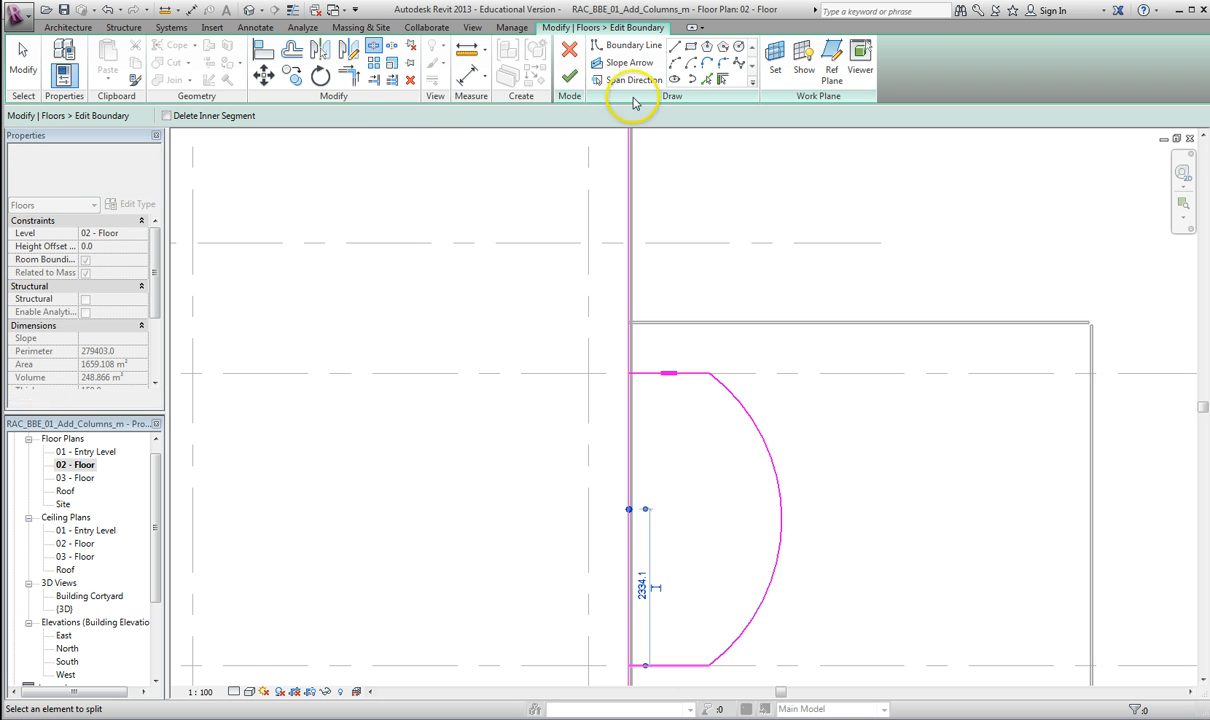
mouse_move(348, 74)
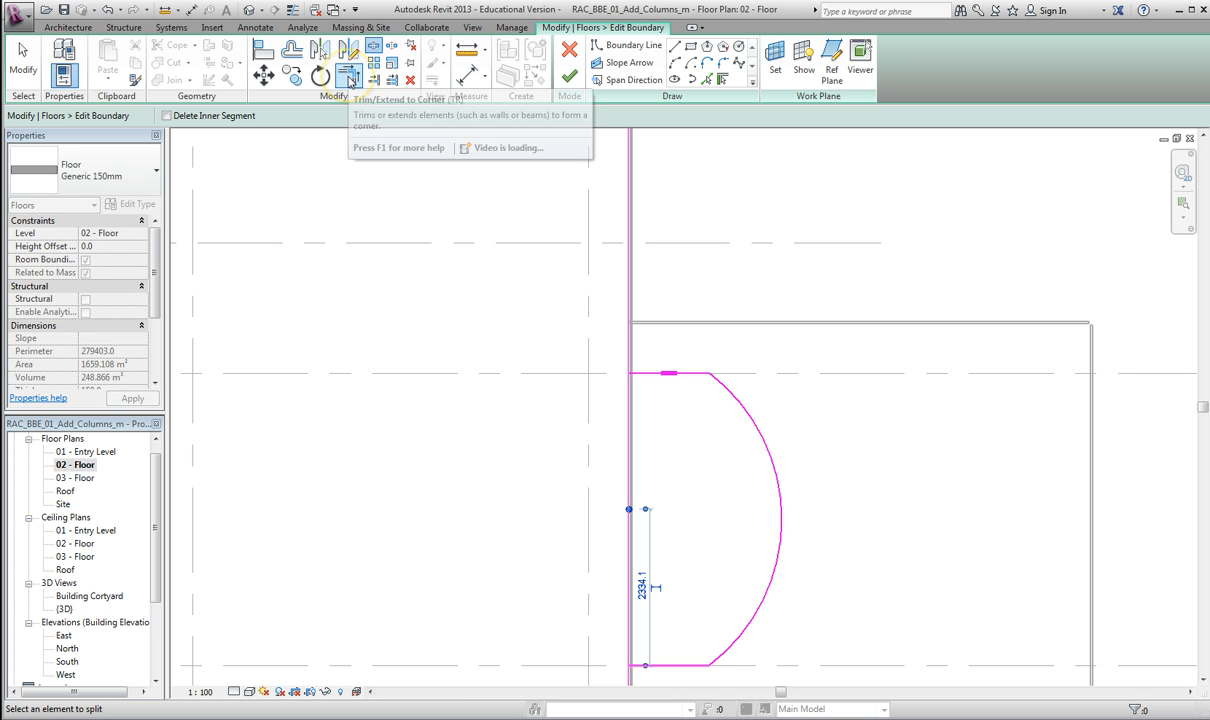
mouse_move(348, 78)
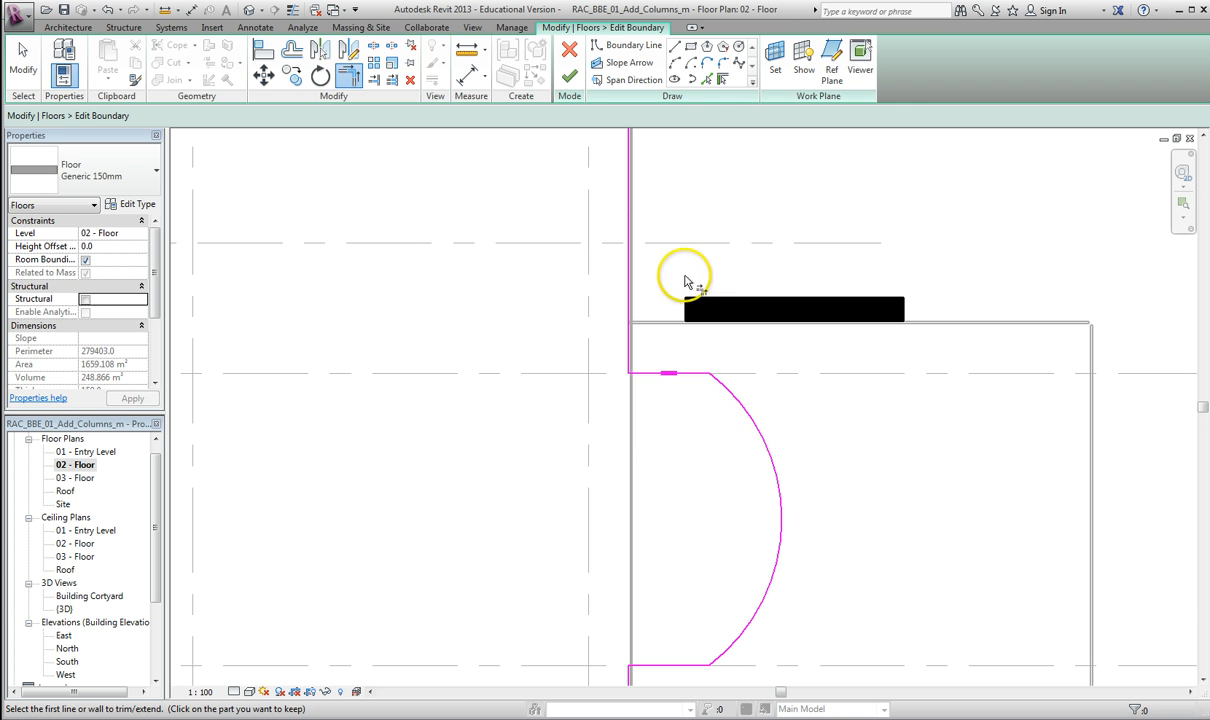
mouse_move(568, 76)
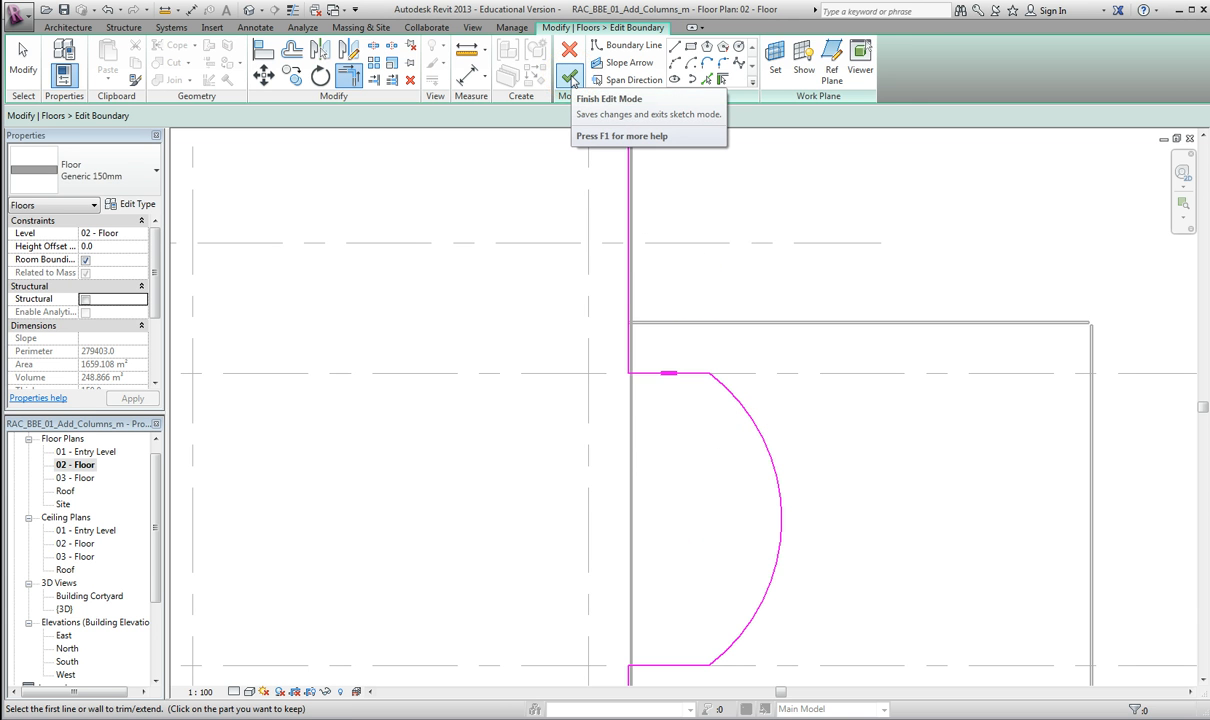
Step: Finish the sketch so the level 02 floor includes the semicircular balcony
left_click(568, 76)
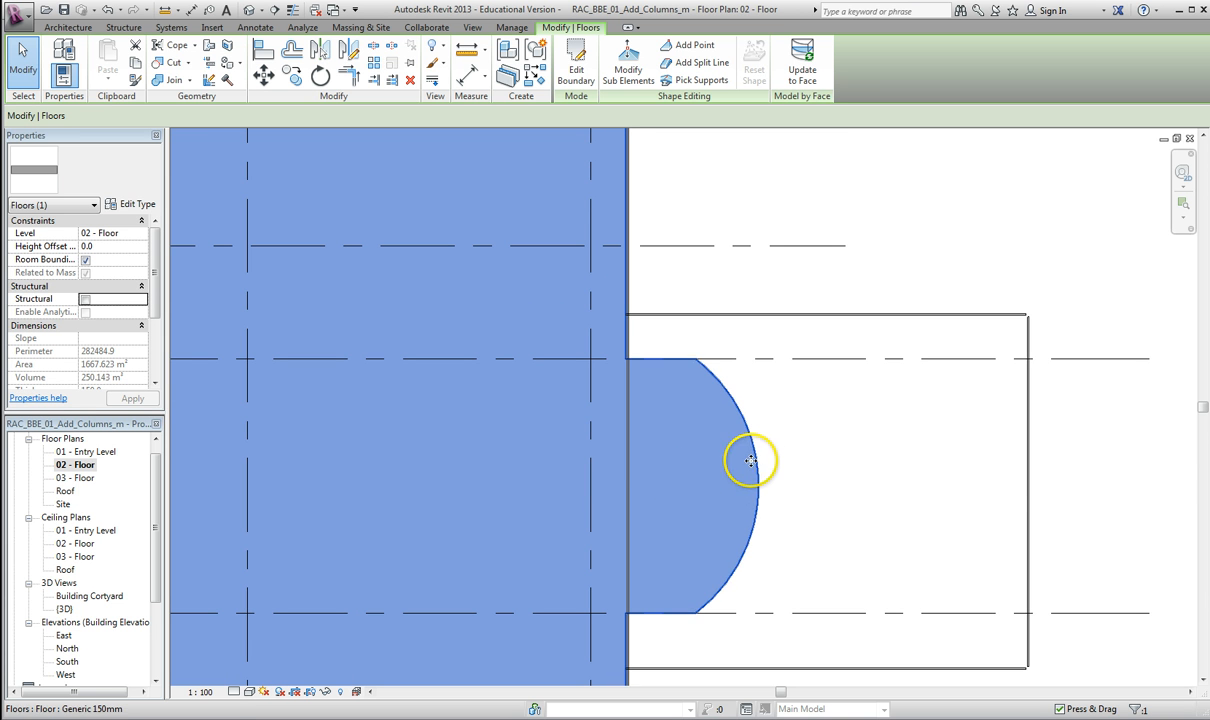
mouse_move(754, 448)
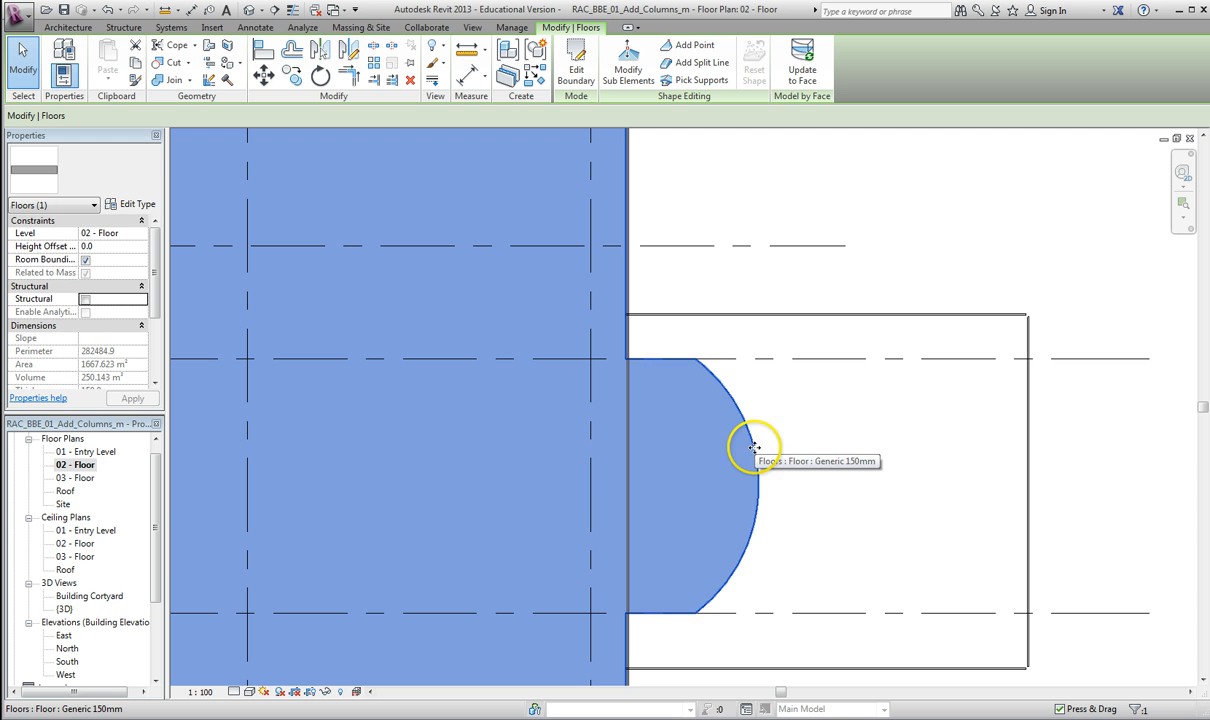
mouse_move(744, 420)
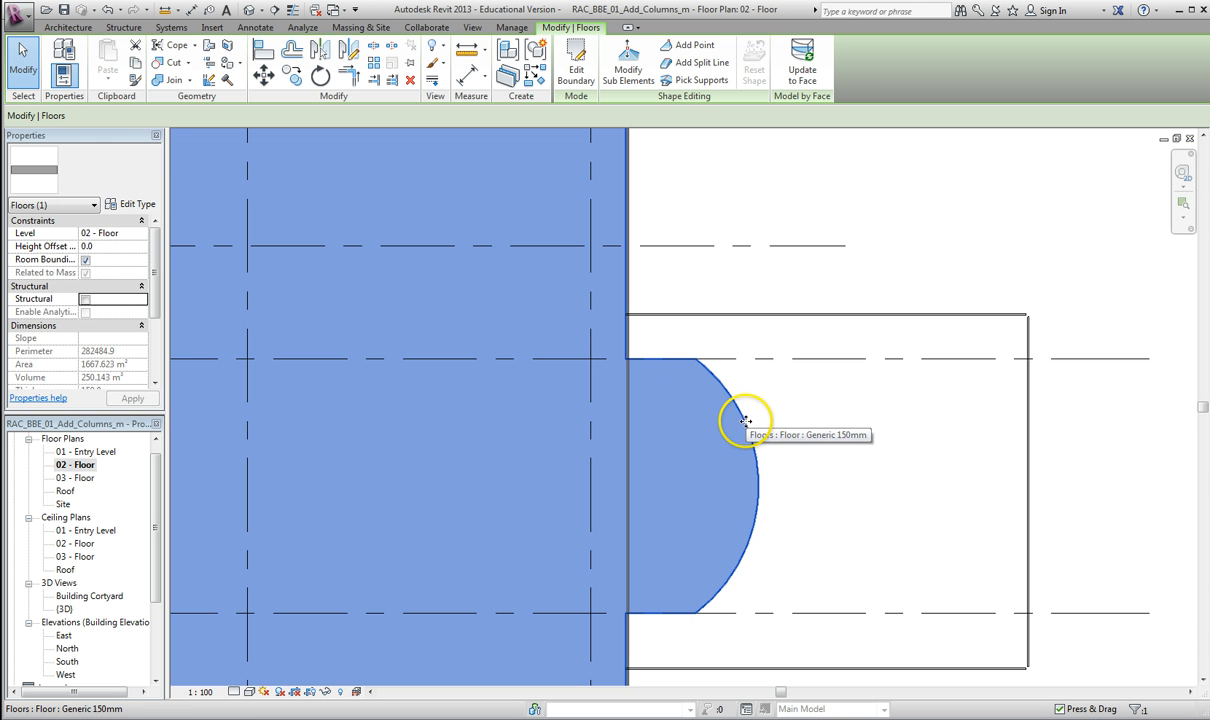
mouse_move(708, 440)
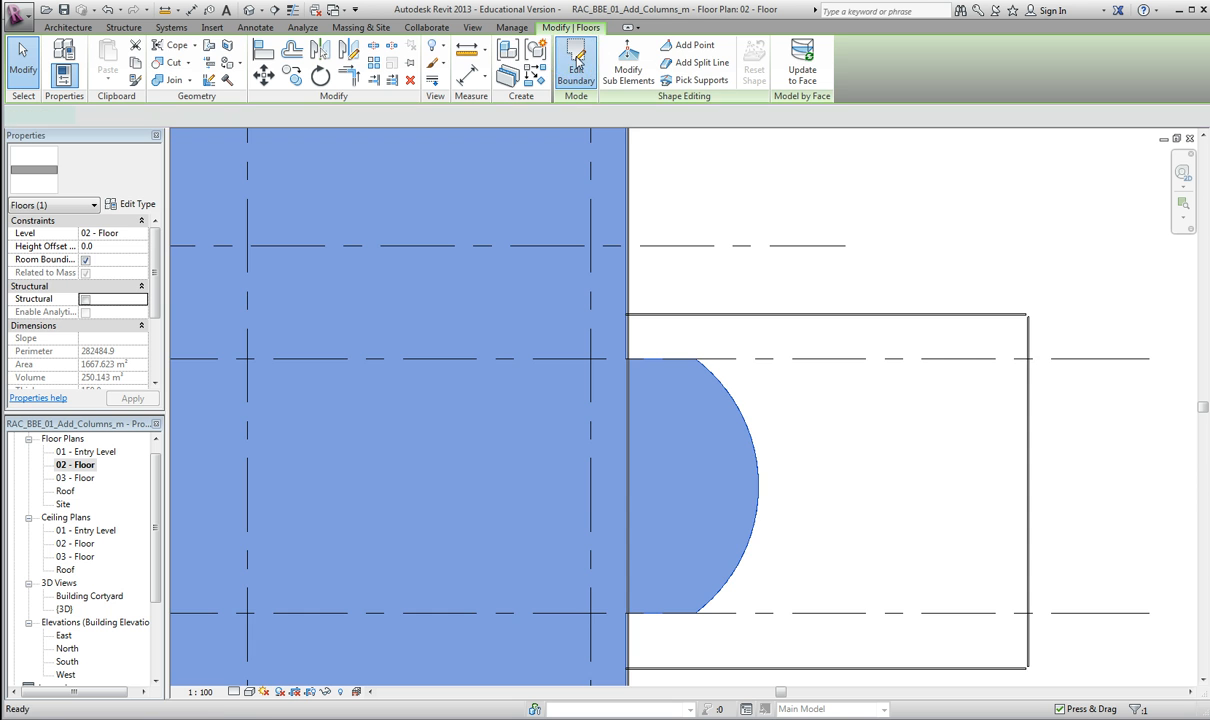
Step: Re-edit the boundary, set the balcony arc radius to 3500 and finish the floor
left_click(576, 62)
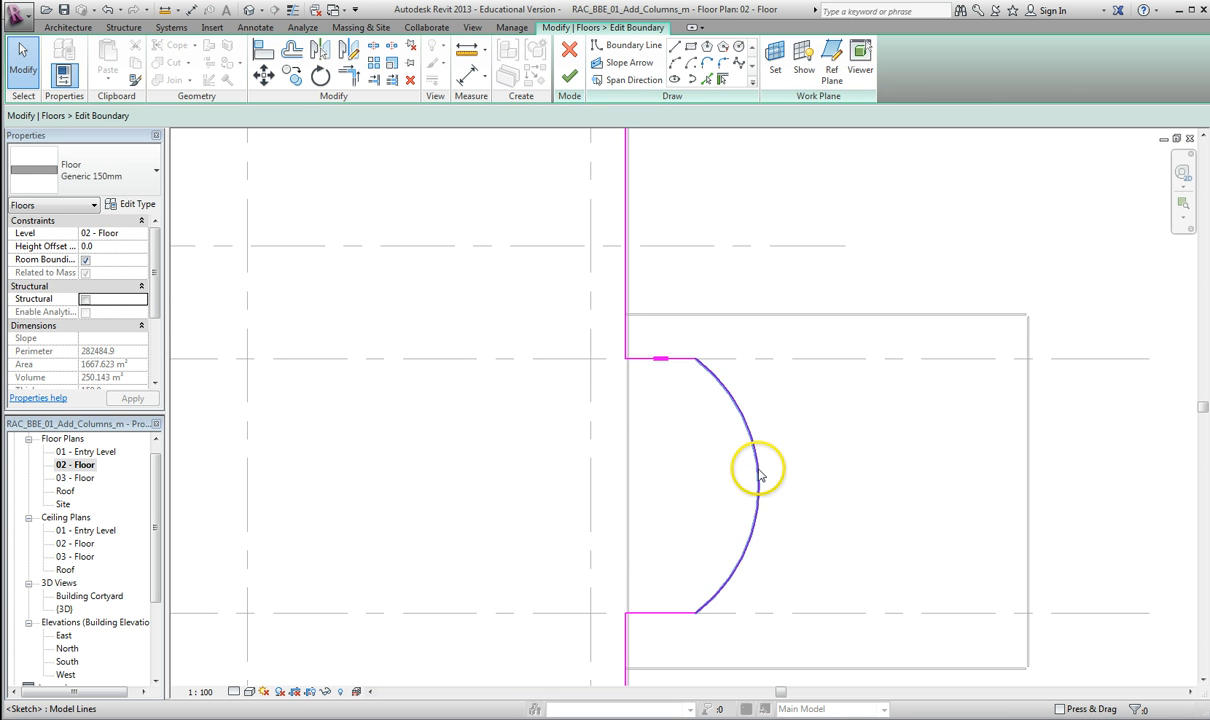
mouse_move(760, 476)
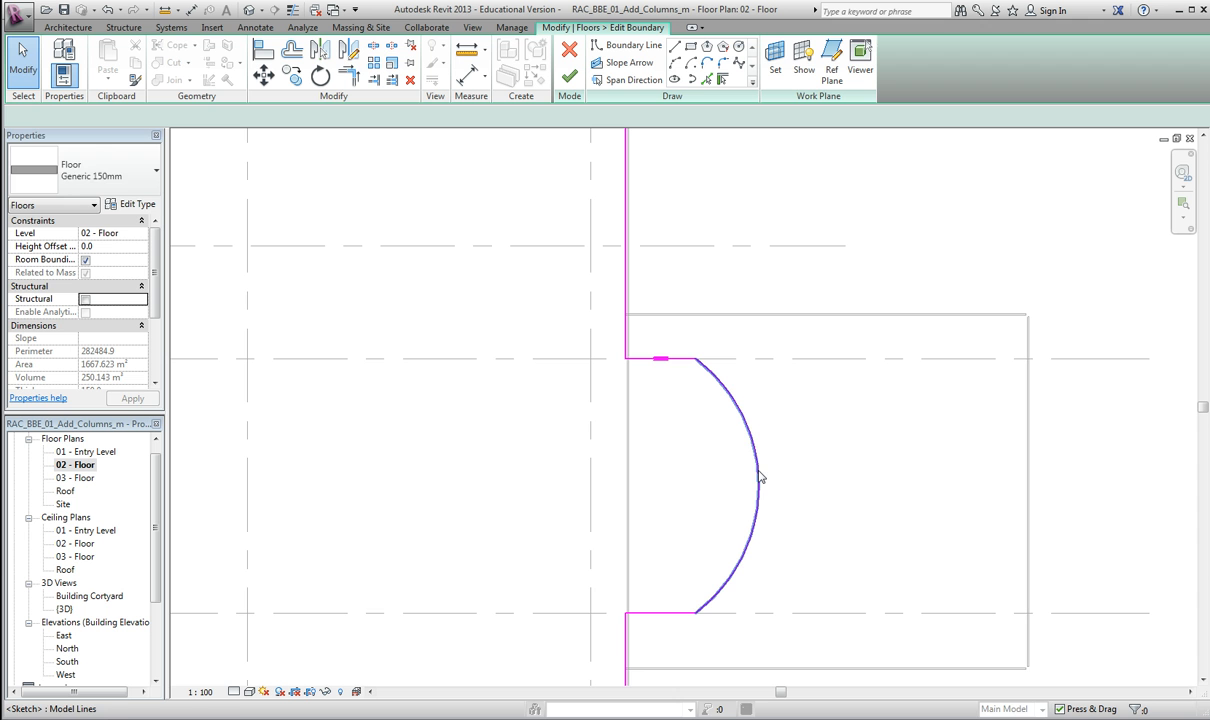
left_click(756, 486)
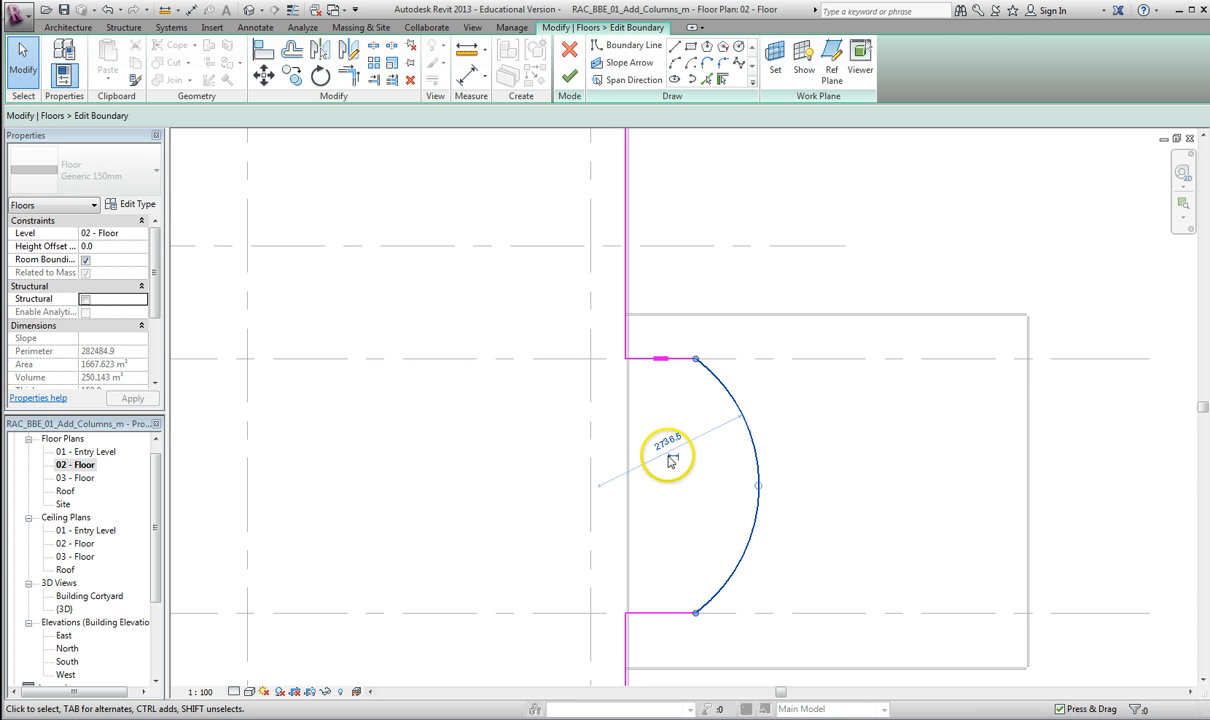
left_click(668, 442)
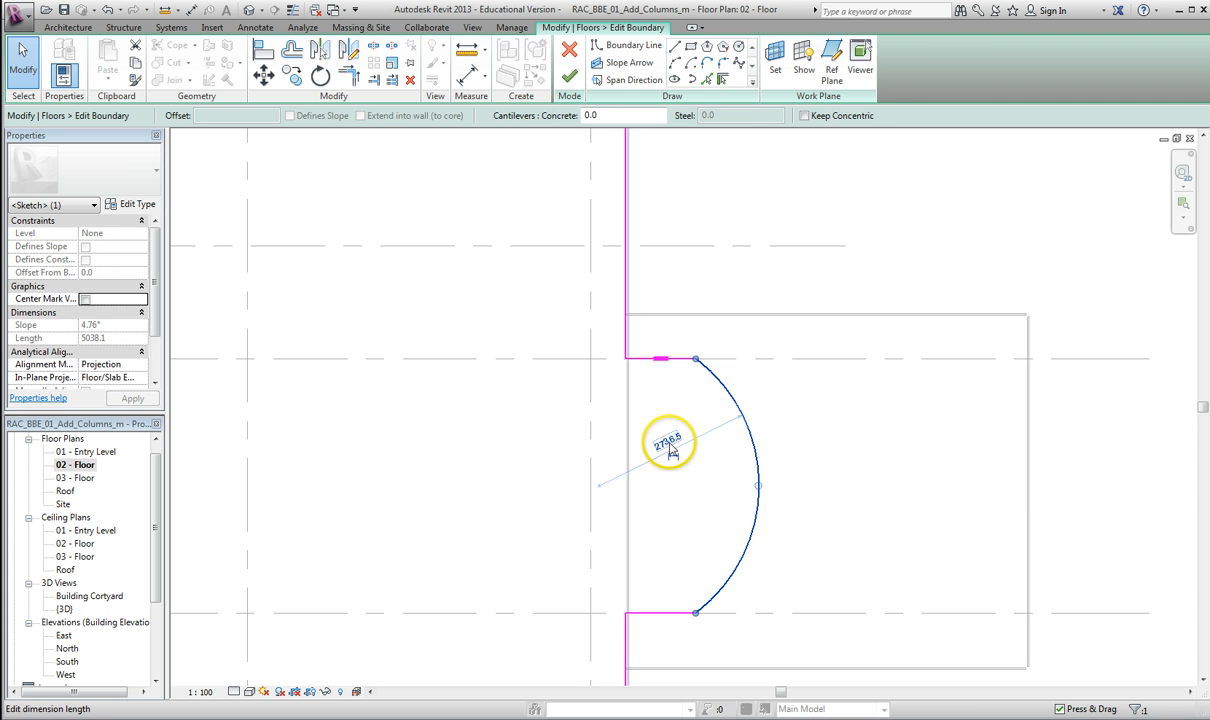
mouse_move(670, 448)
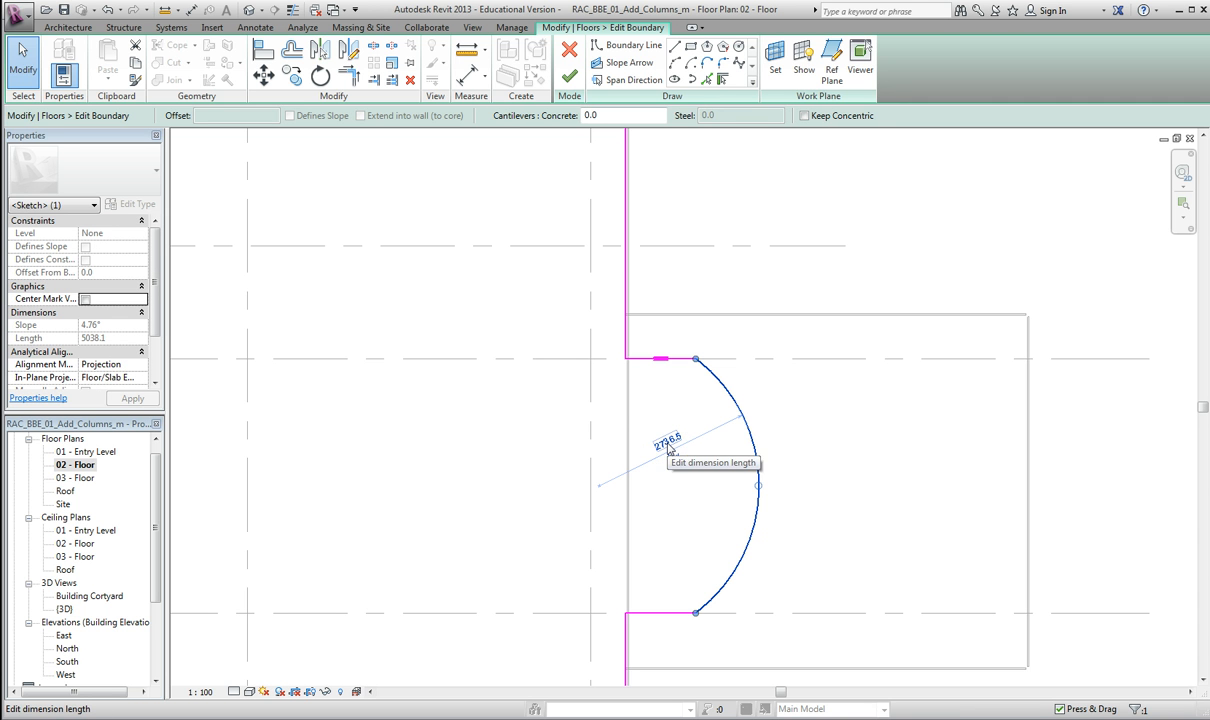
left_click(668, 438)
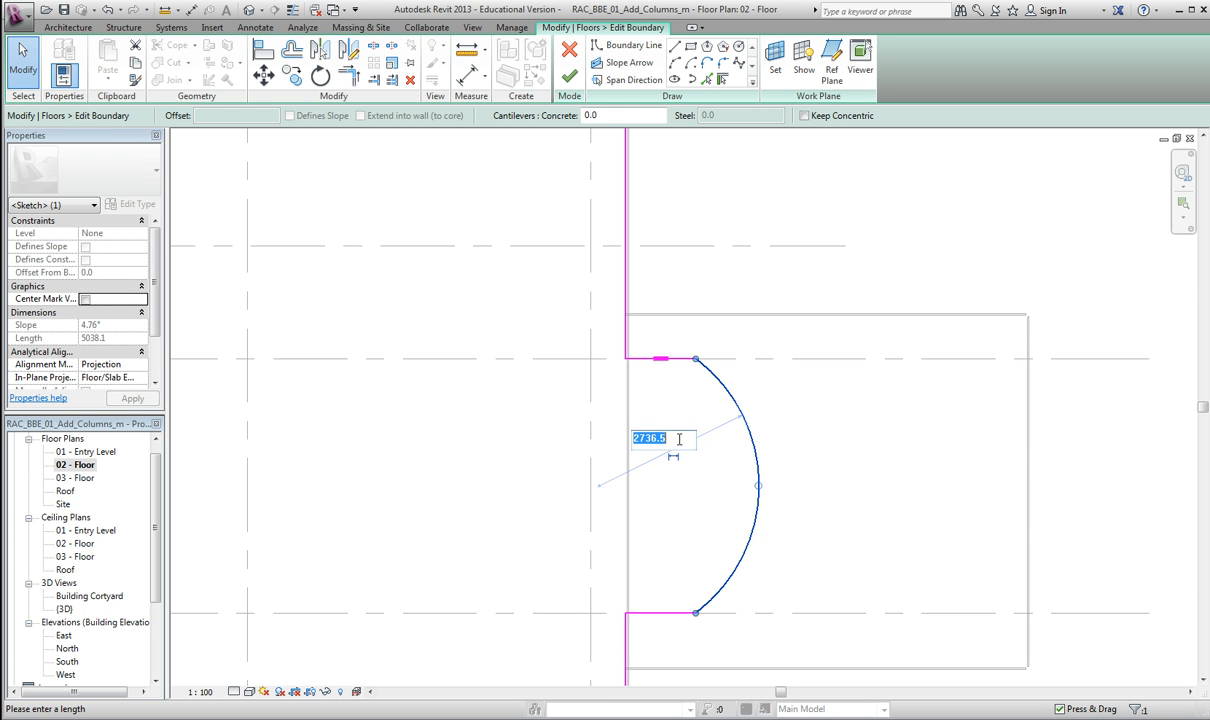
type("3500.0")
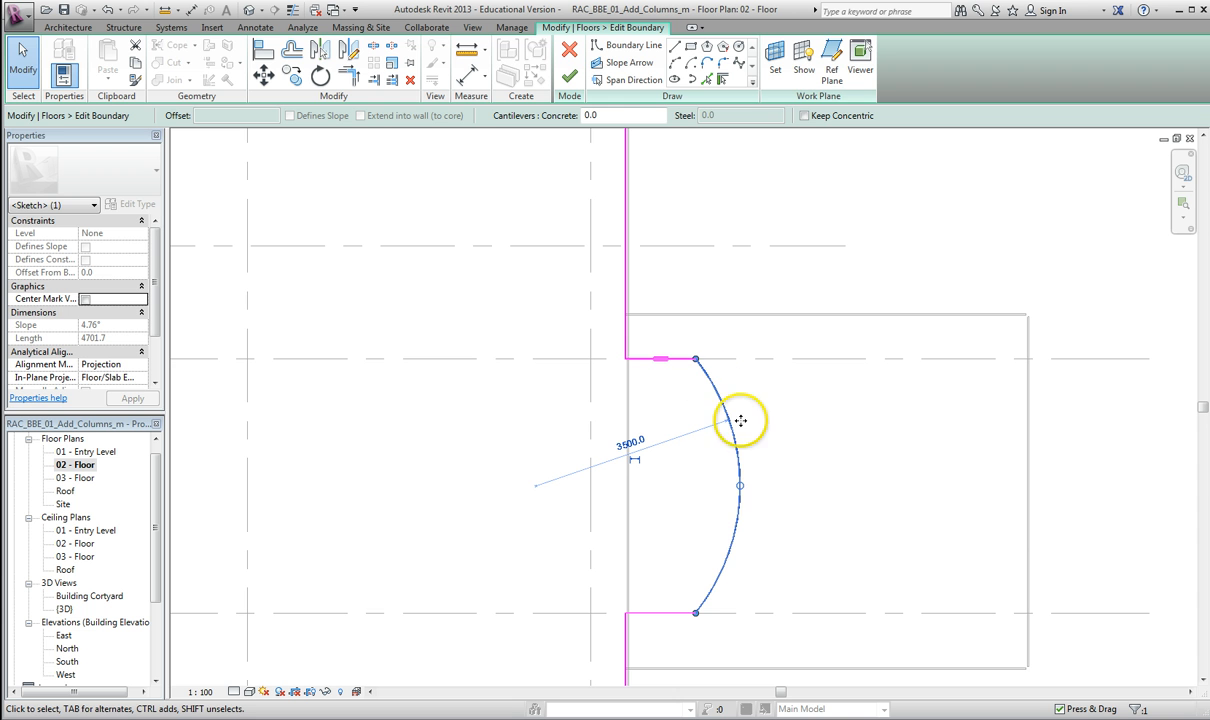
left_click(568, 80)
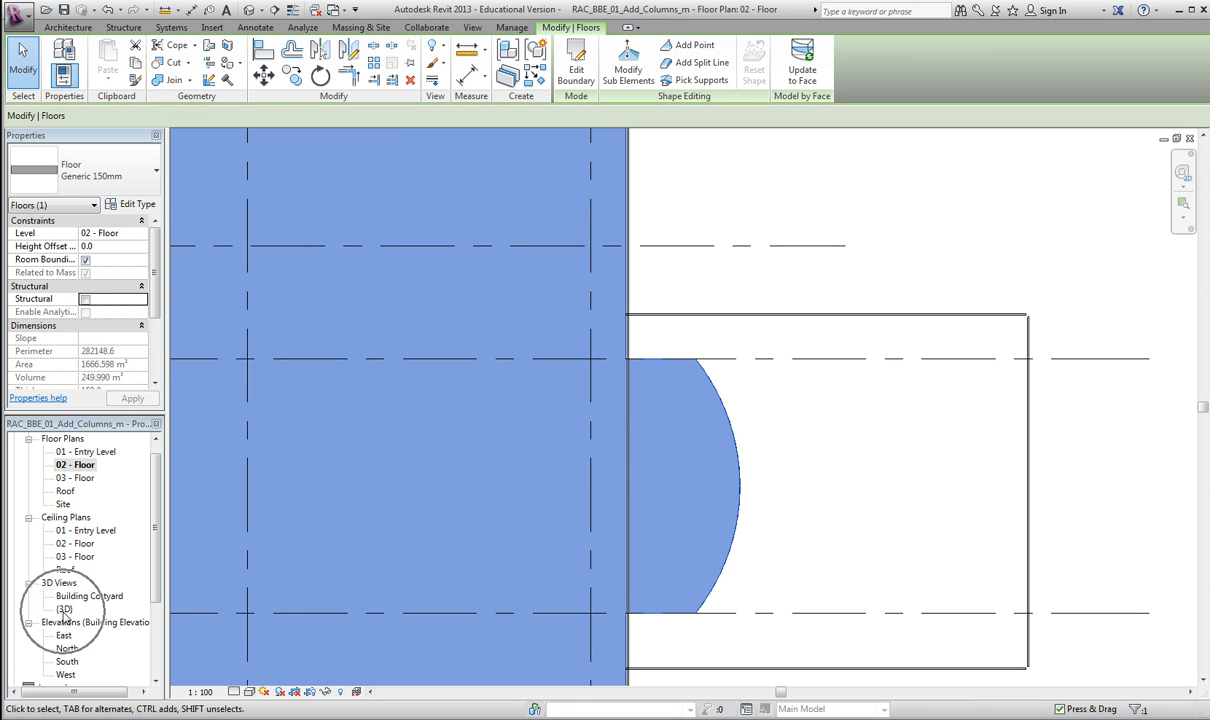
Step: Switch to the default {3D} view from the Project Browser
left_click(68, 28)
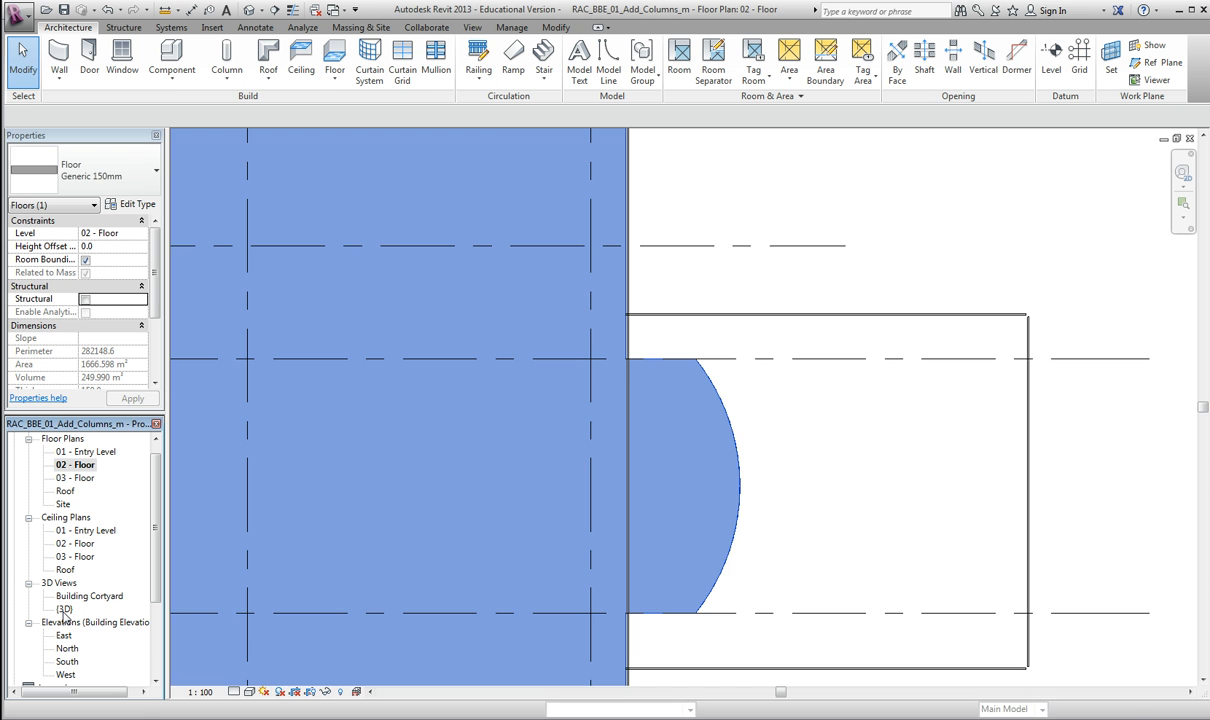
double_click(64, 608)
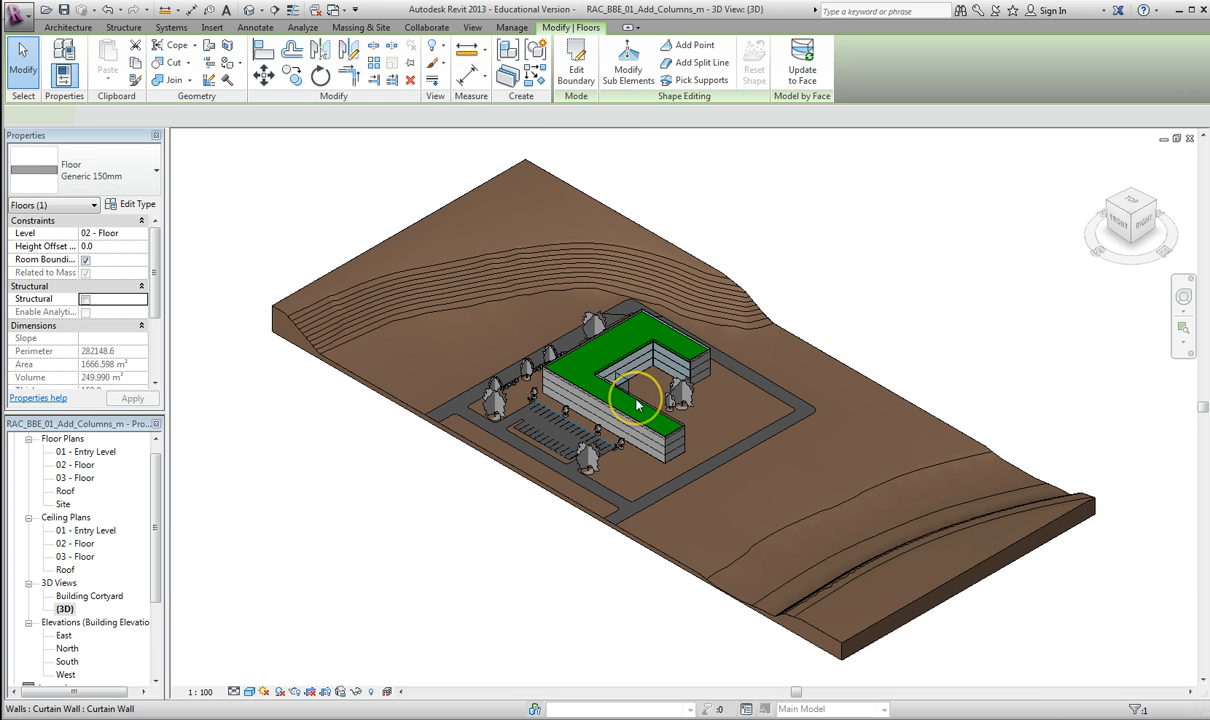